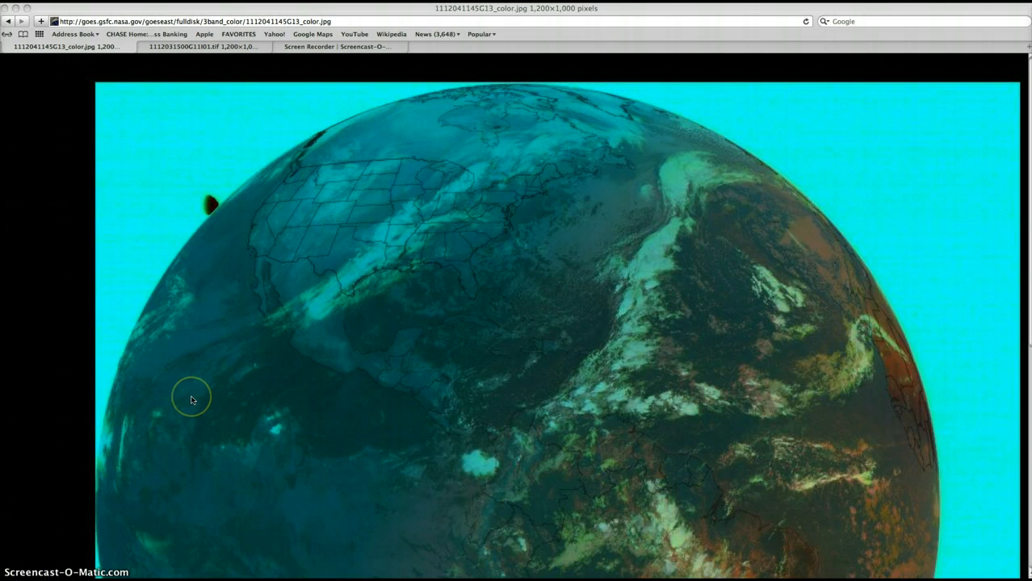
{"action": "mouse_move", "coordinate": [402, 270]}
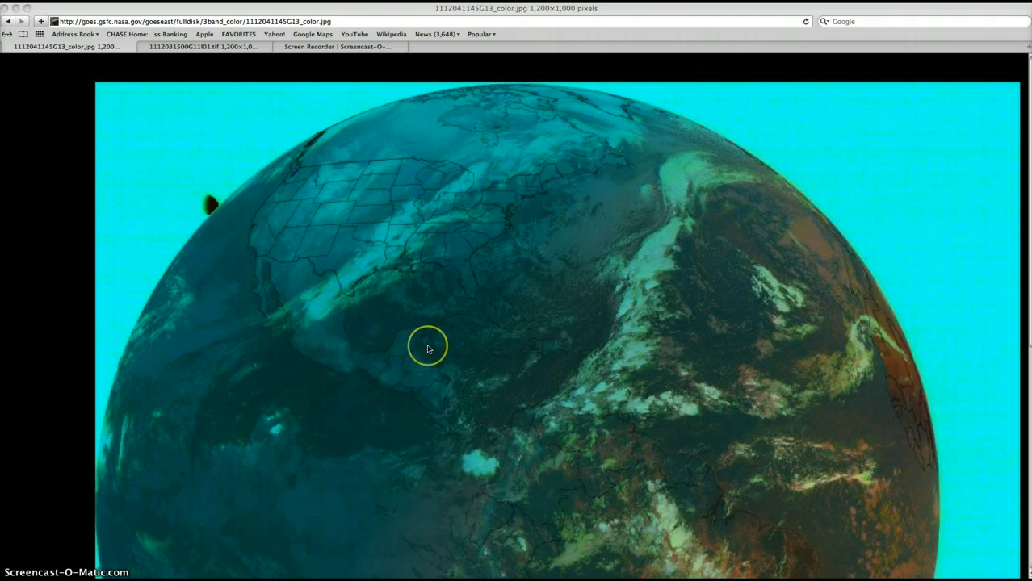
{"action": "mouse_move", "coordinate": [209, 65]}
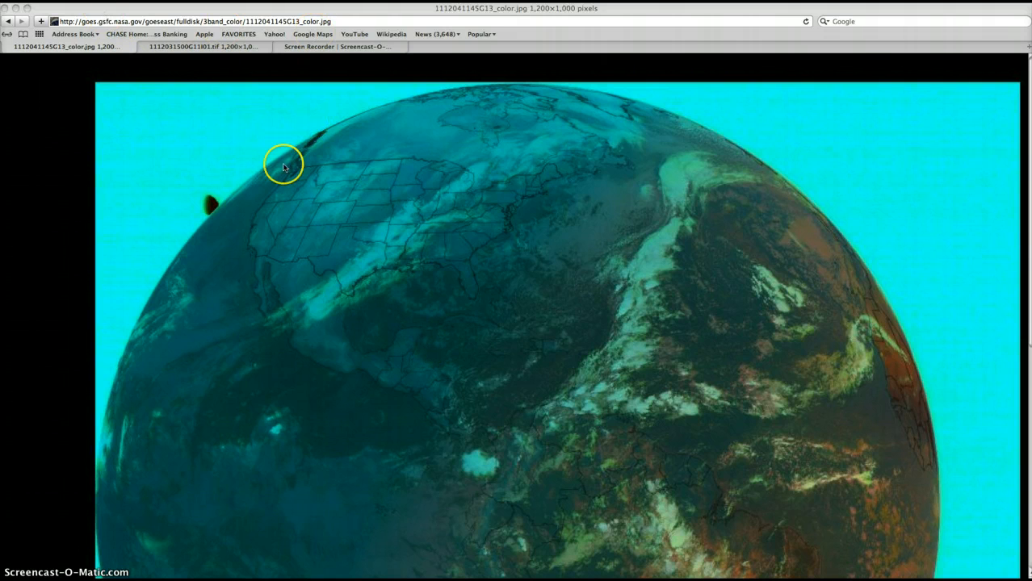
{"action": "left_click", "coordinate": [8, 21]}
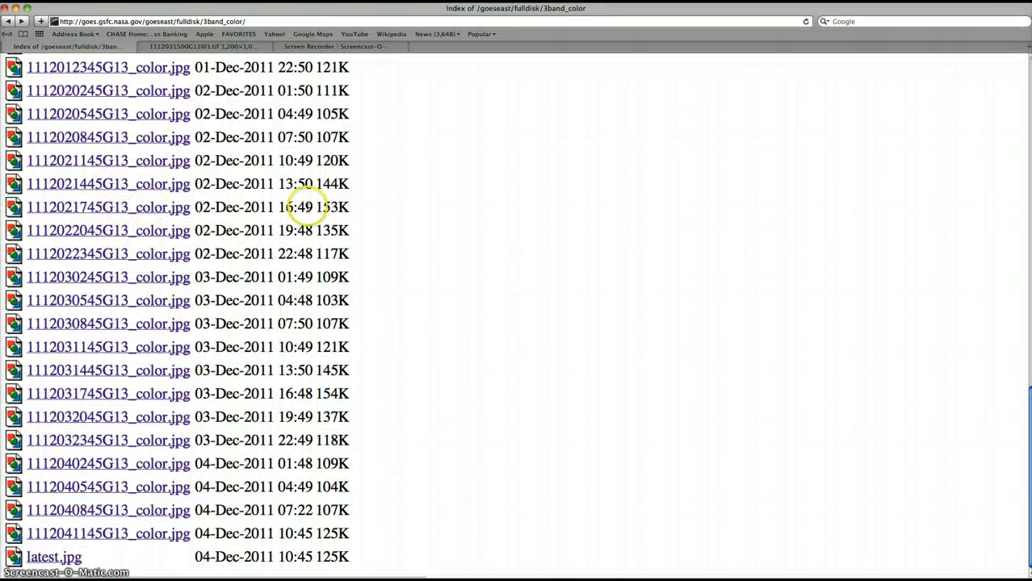
{"action": "mouse_move", "coordinate": [160, 525]}
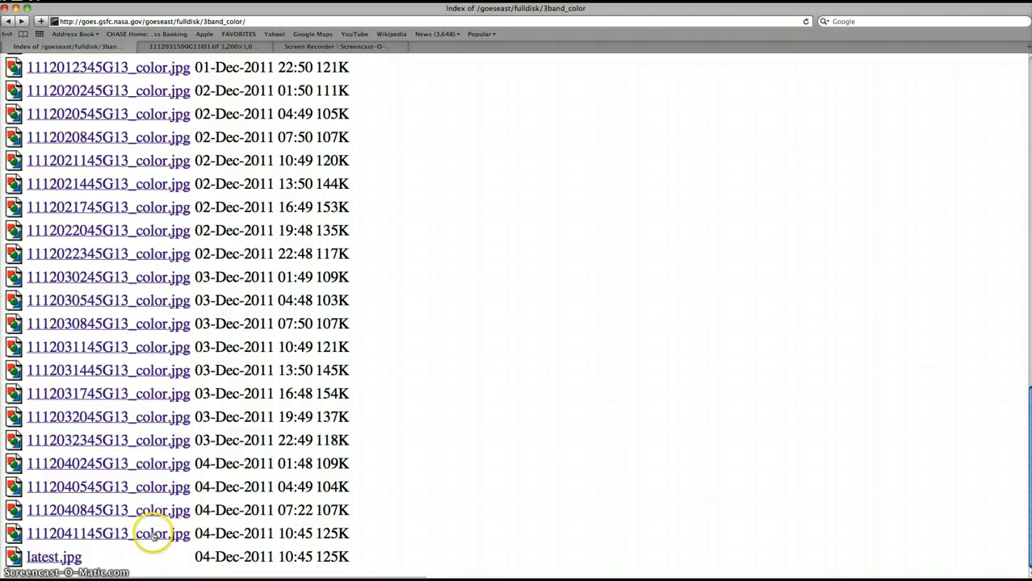
{"action": "left_click", "coordinate": [109, 487]}
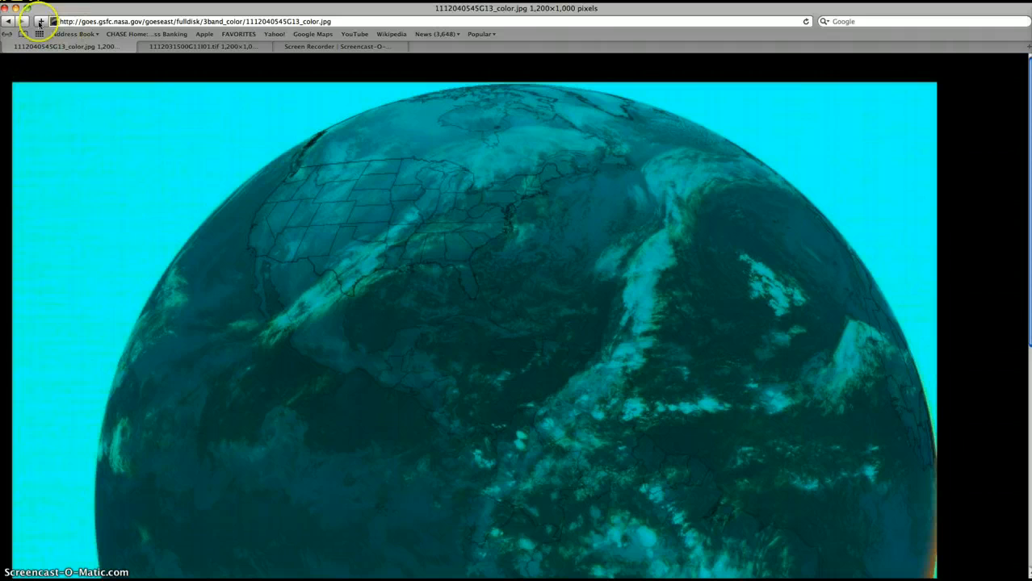
{"action": "left_click", "coordinate": [8, 22]}
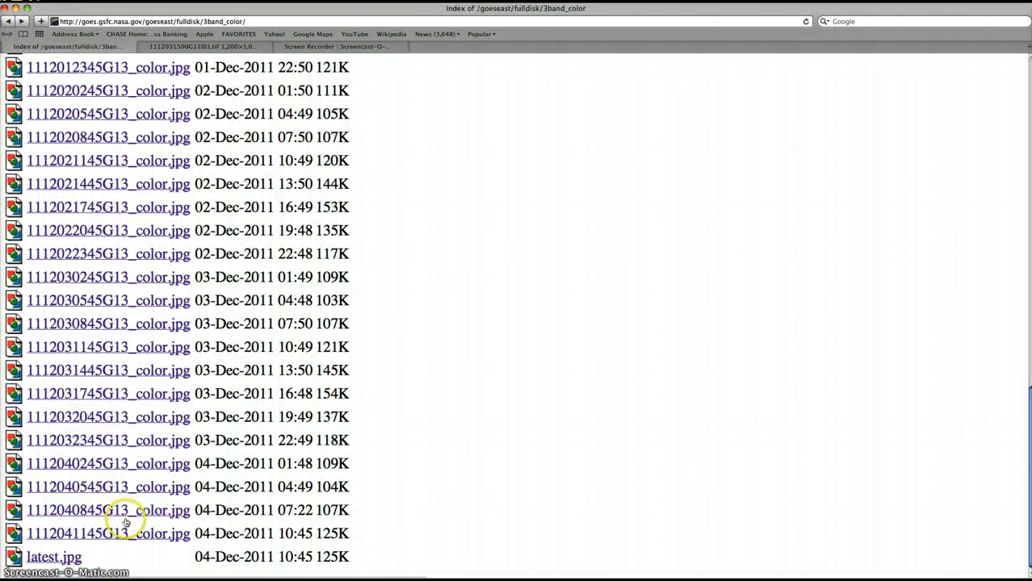
{"action": "left_click", "coordinate": [108, 533]}
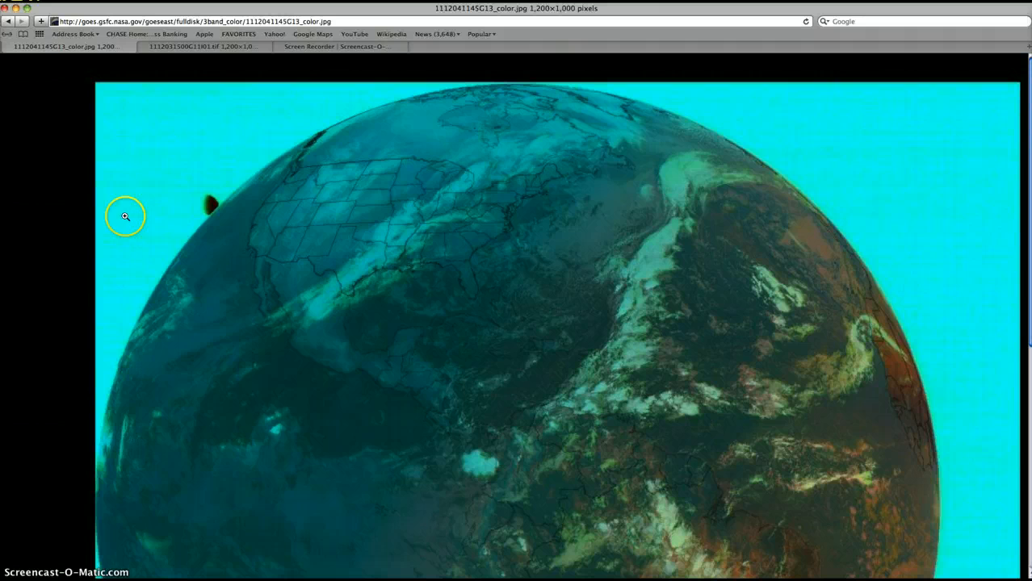
{"action": "mouse_move", "coordinate": [222, 199]}
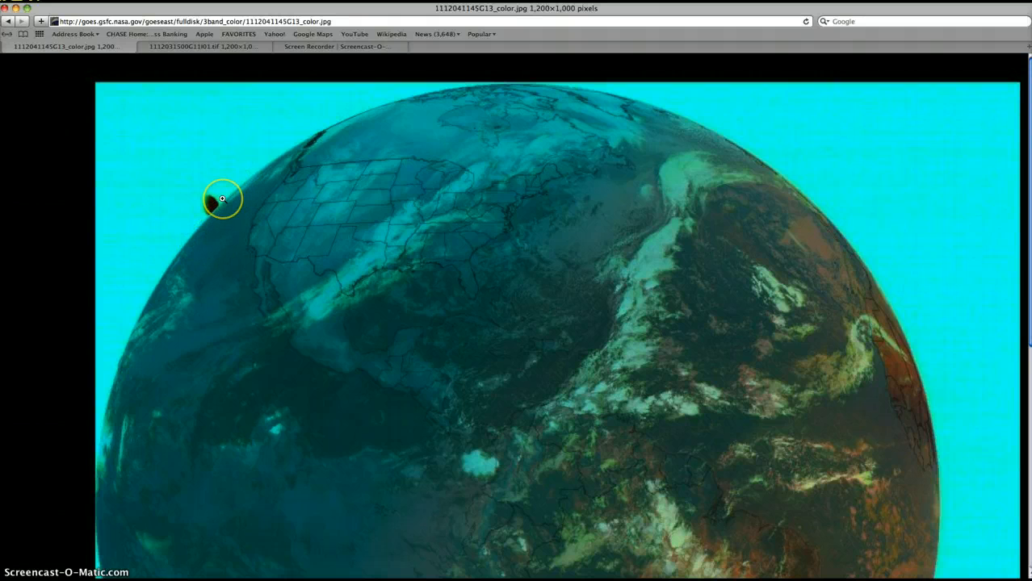